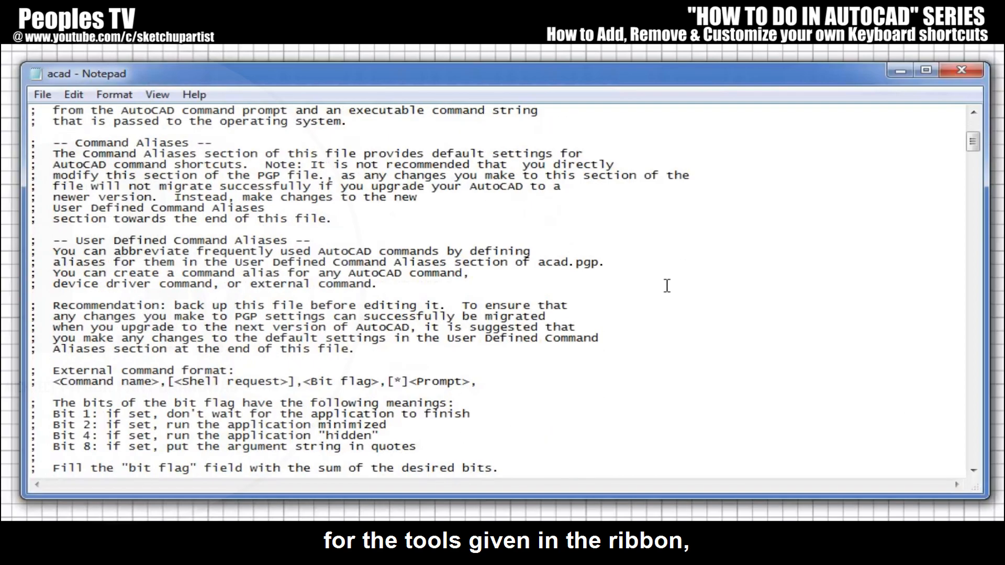
# - Open the acad.pgp alias file in Notepad via Manage > Edit Aliases
pyautogui.scroll(-3)
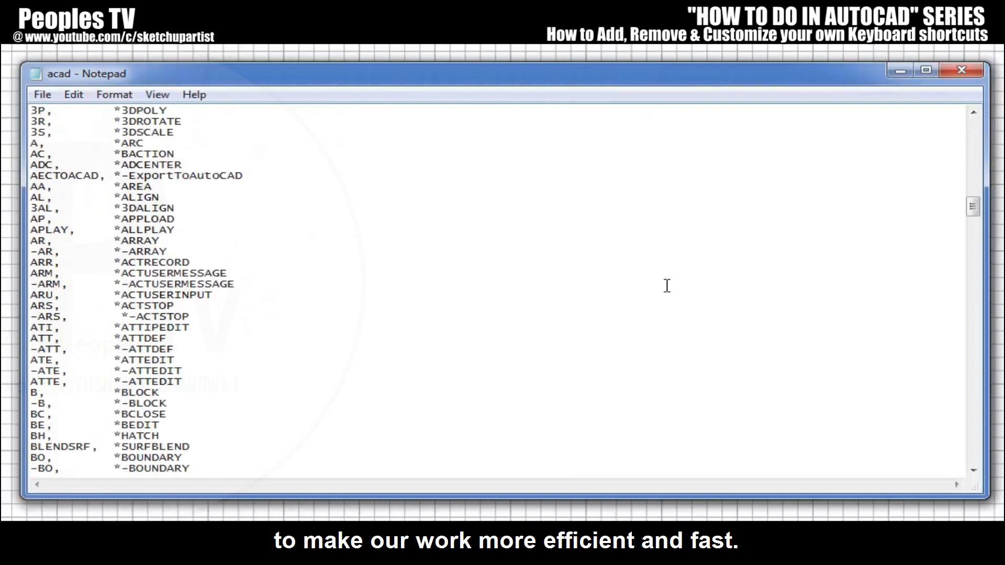
pyautogui.scroll(-3)
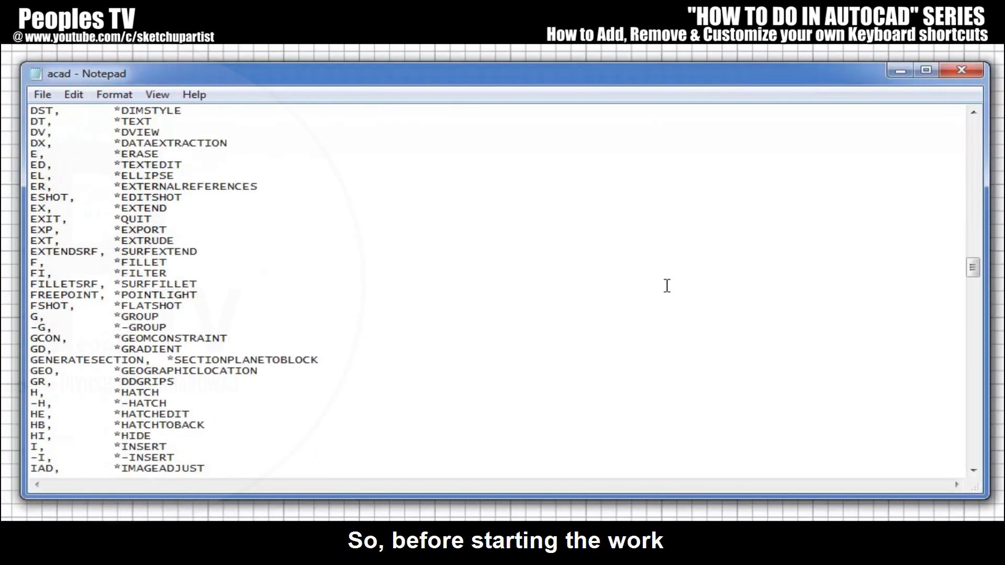
pyautogui.scroll(-3)
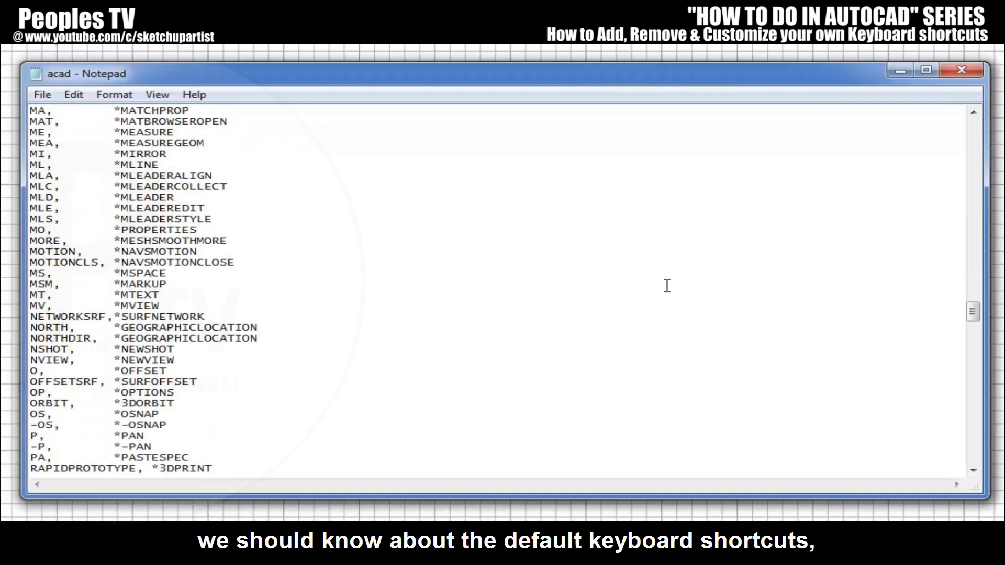
pyautogui.scroll(3)
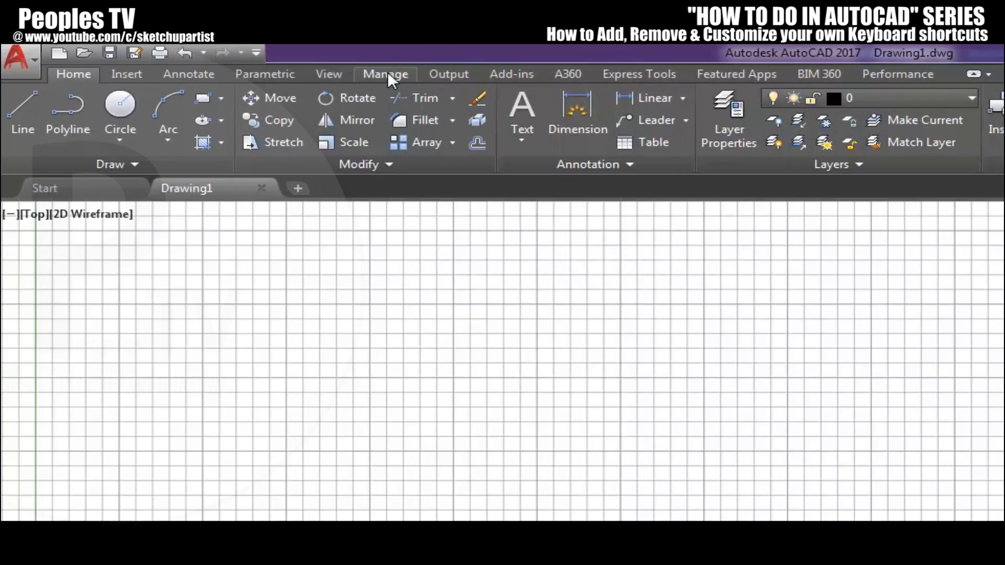
pyautogui.click(384, 73)
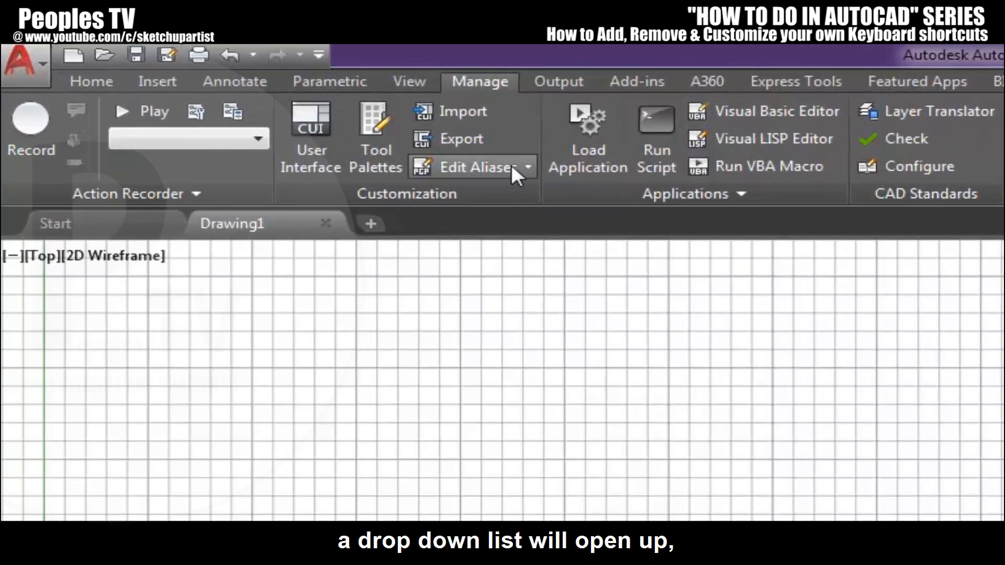
pyautogui.click(526, 166)
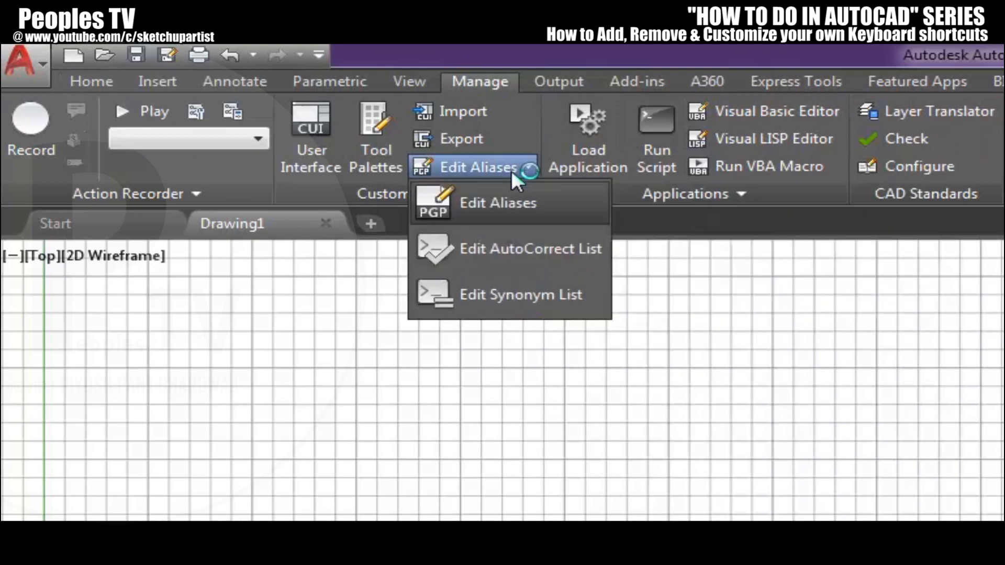
pyautogui.moveTo(498, 202)
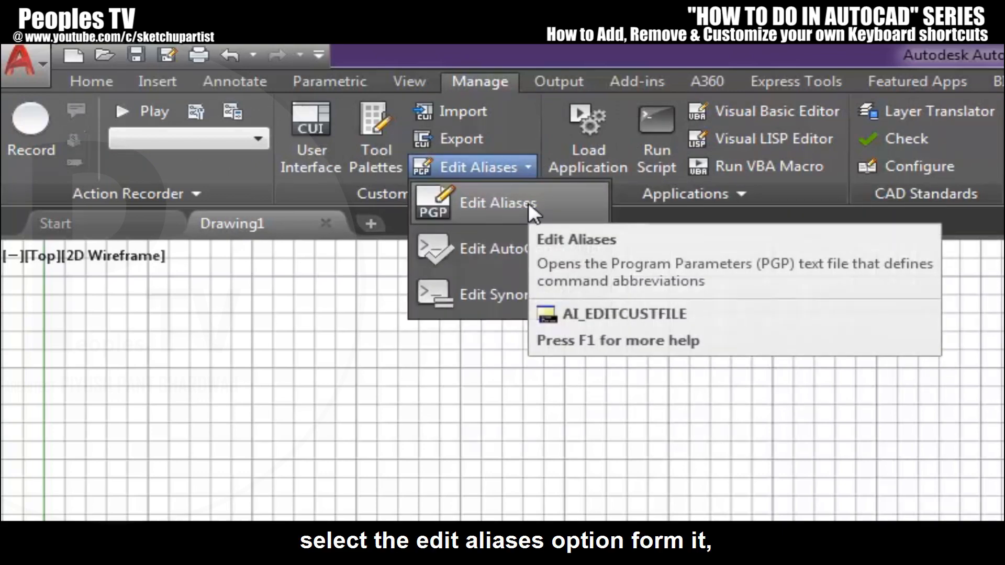
pyautogui.click(496, 202)
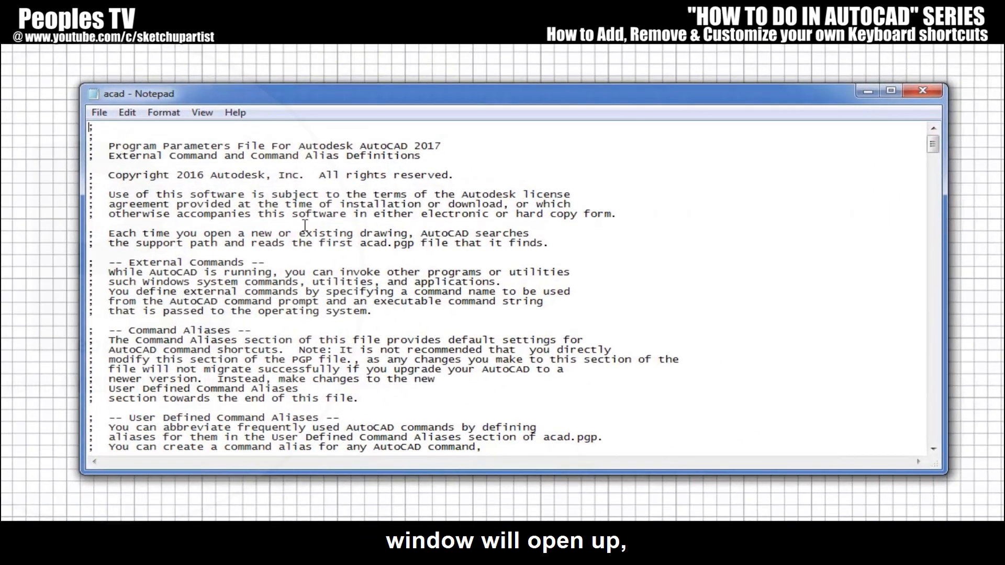
pyautogui.scroll(-3)
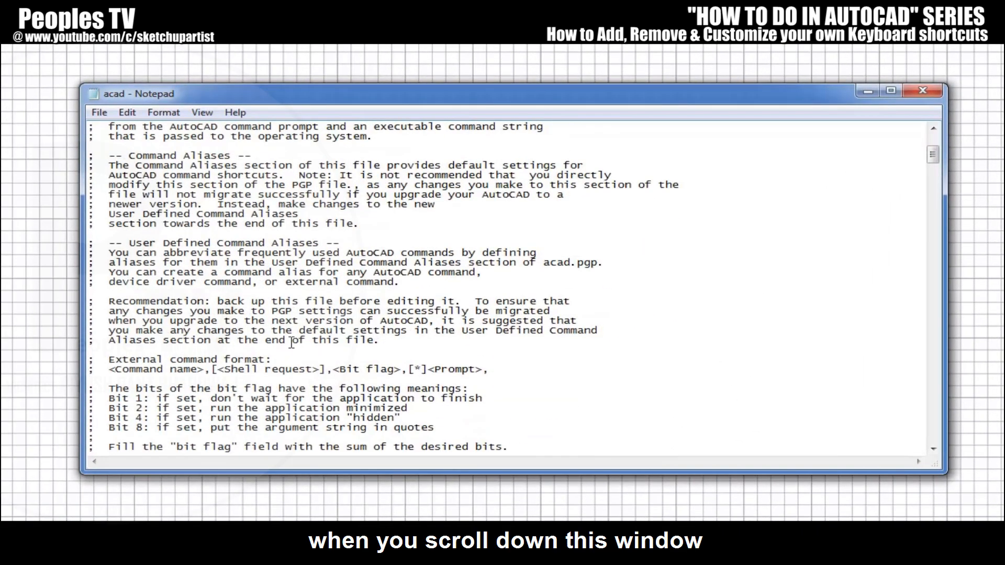
pyautogui.scroll(-3)
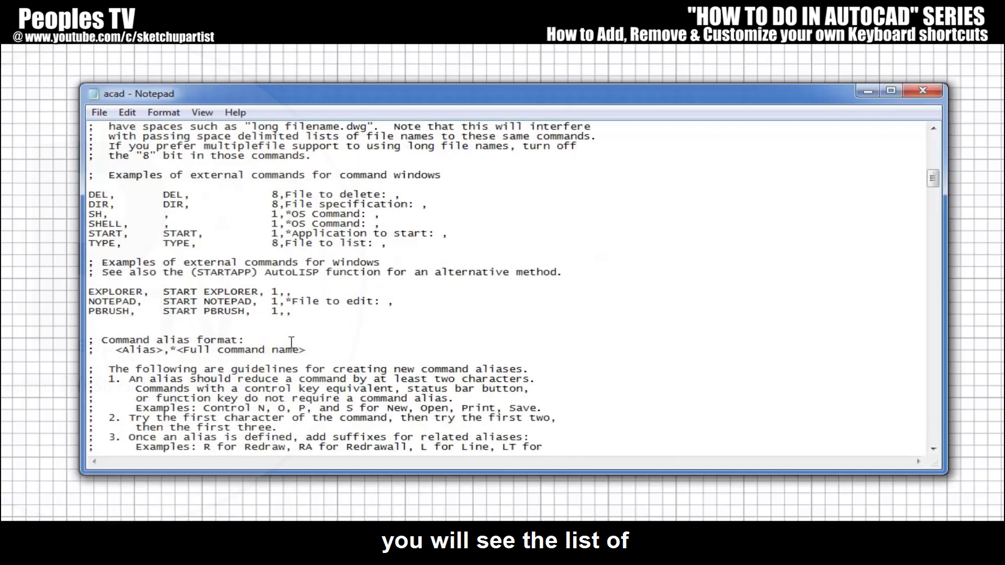
pyautogui.scroll(-3)
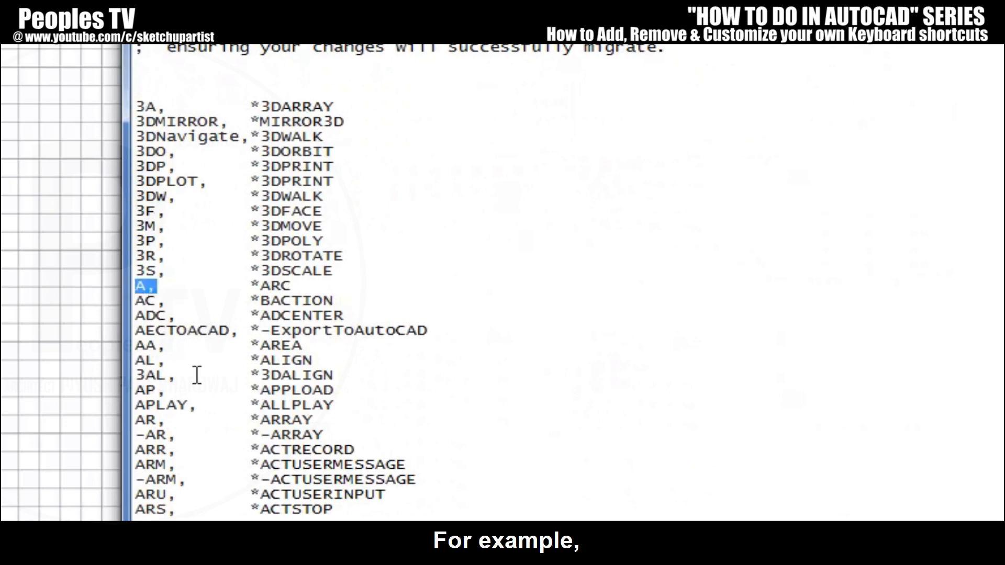
pyautogui.scroll(-3)
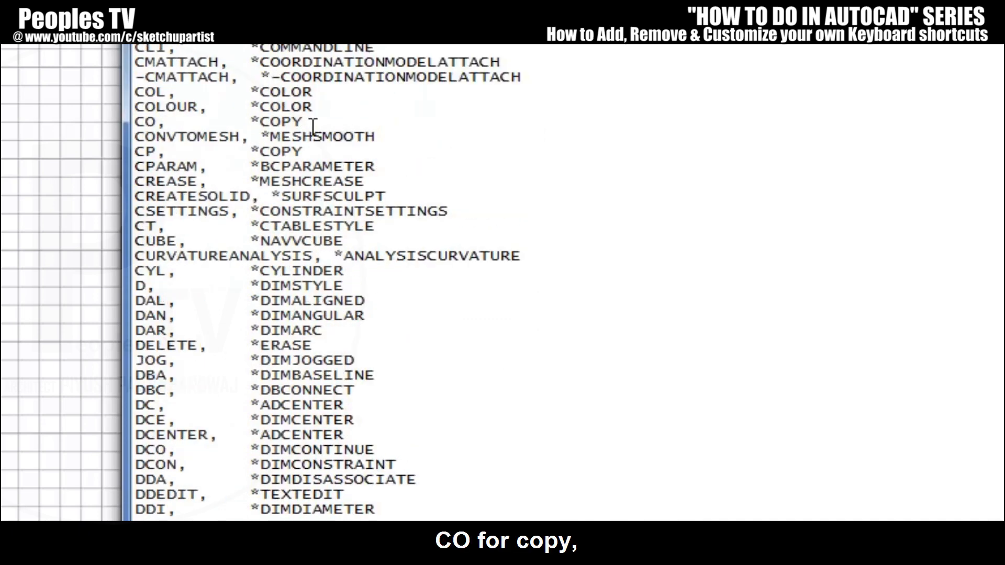
pyautogui.scroll(-3)
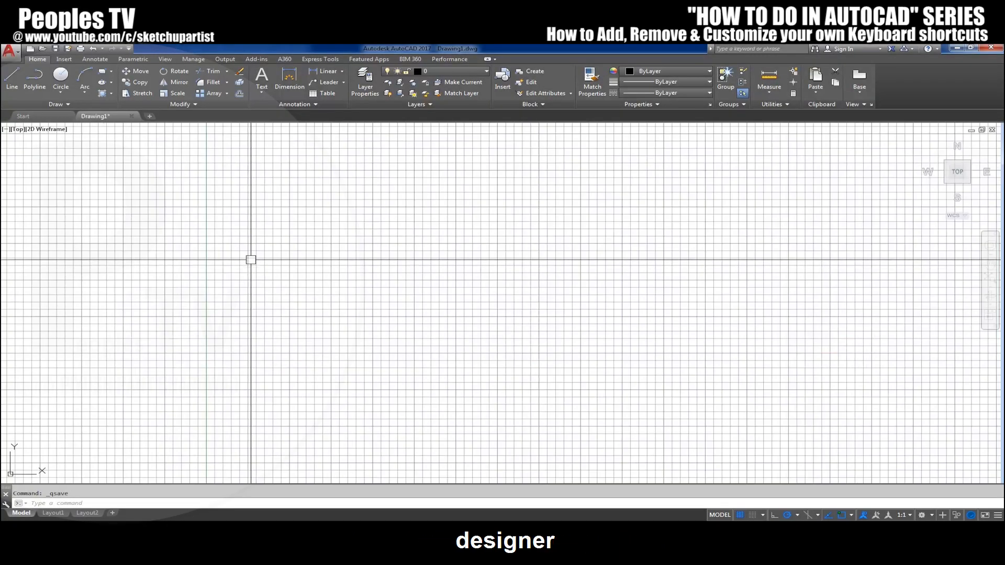
pyautogui.moveTo(236, 241)
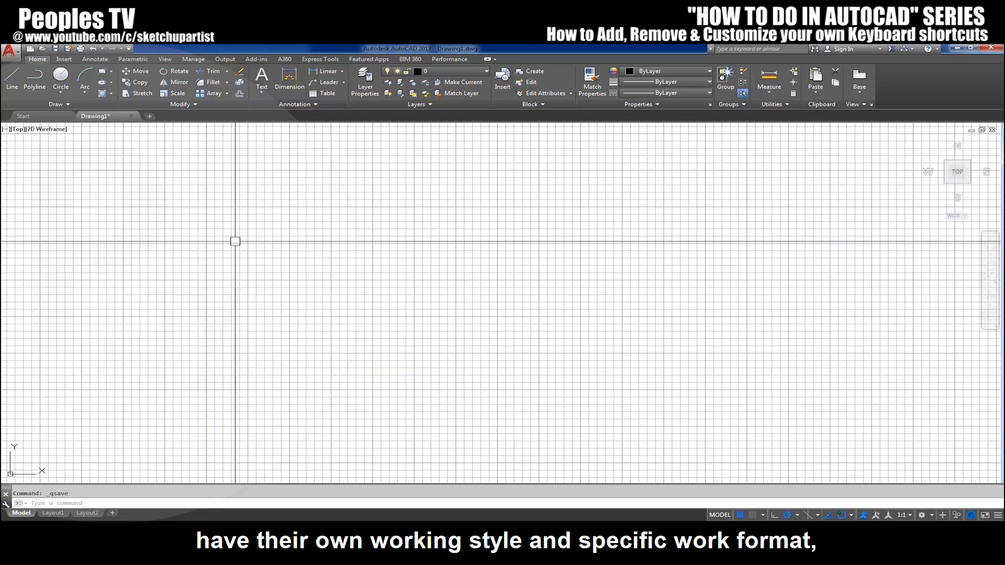
pyautogui.moveTo(379, 269)
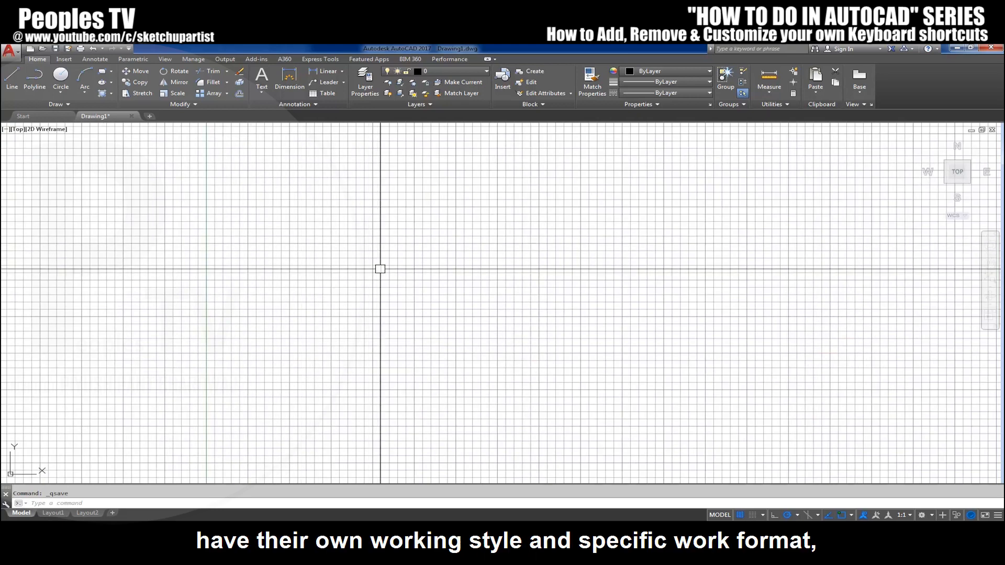
pyautogui.moveTo(378, 248)
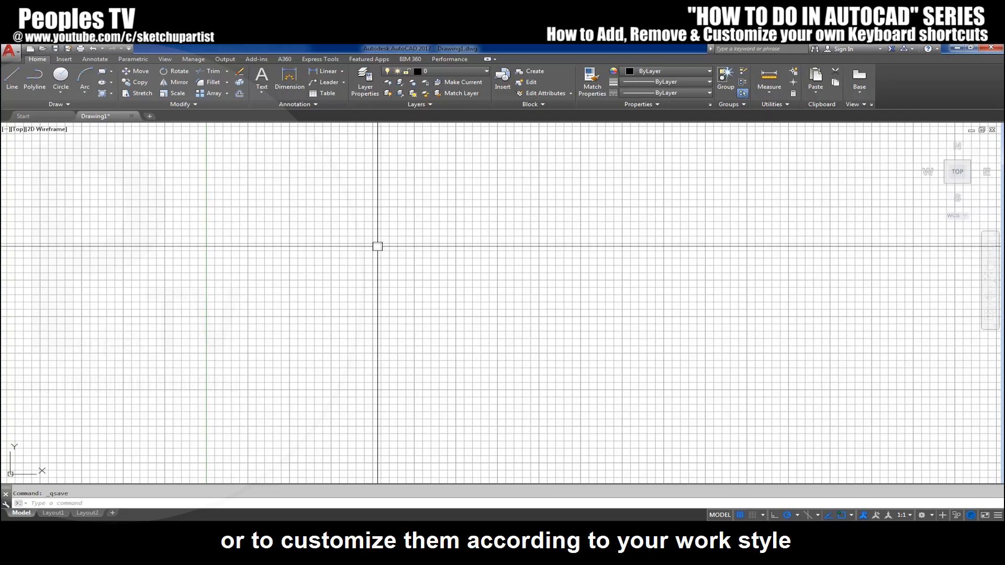
pyautogui.moveTo(358, 245)
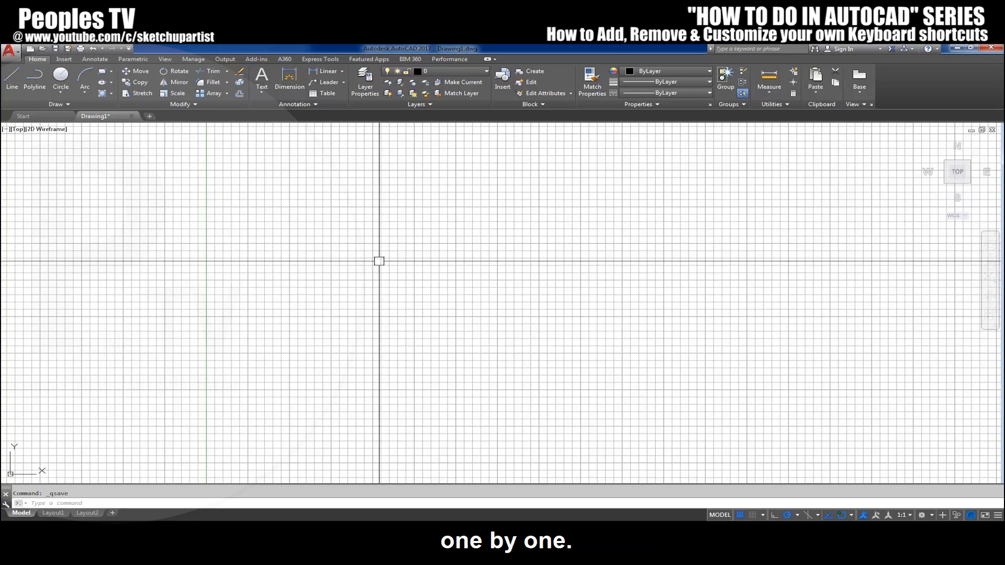
# - Switch to the Manage ribbon to reach the customization tools again
pyautogui.click(193, 58)
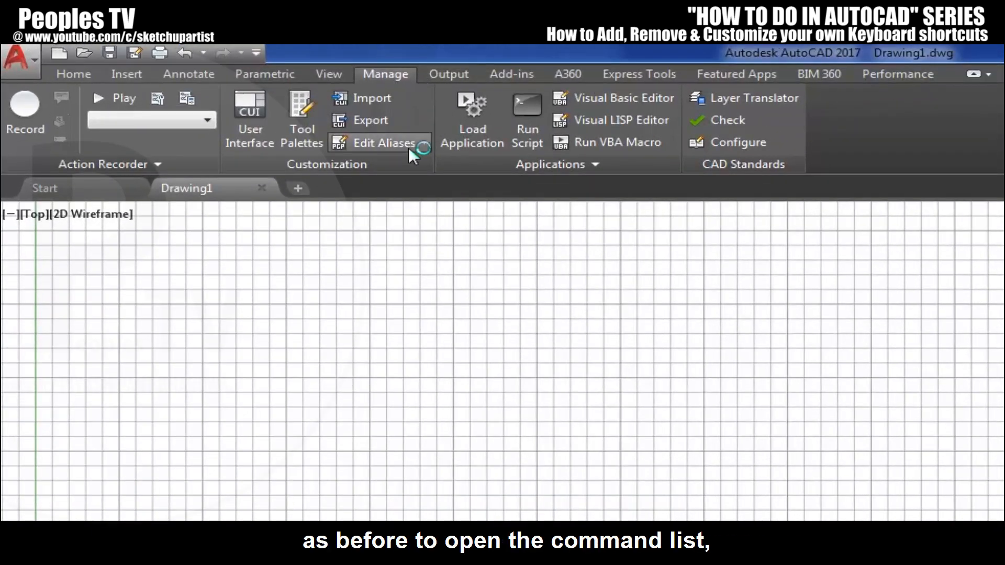
# - Reopen acad.pgp and change CO to C for *COPY and C to CI for *CIRCLE
pyautogui.click(383, 142)
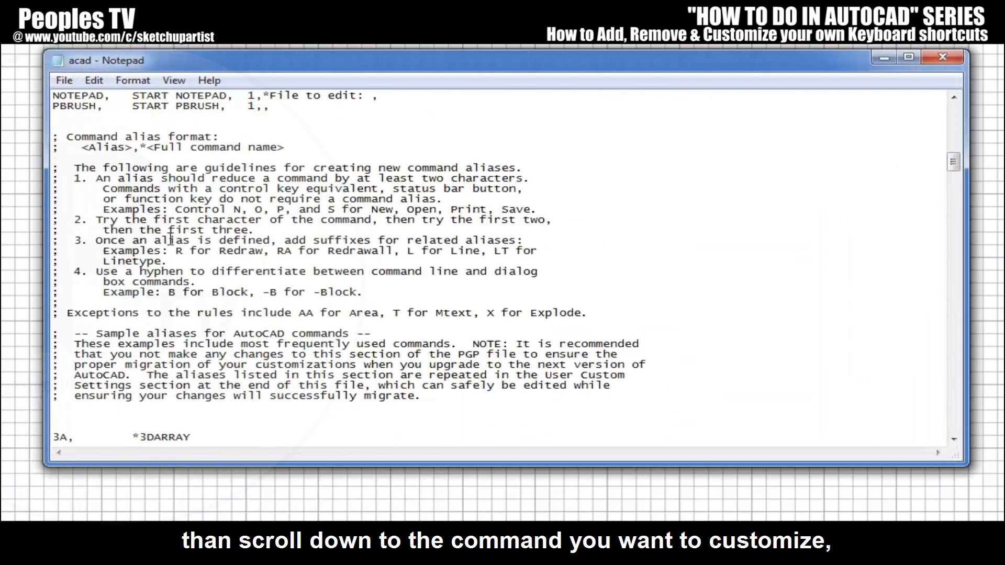
pyautogui.scroll(-3)
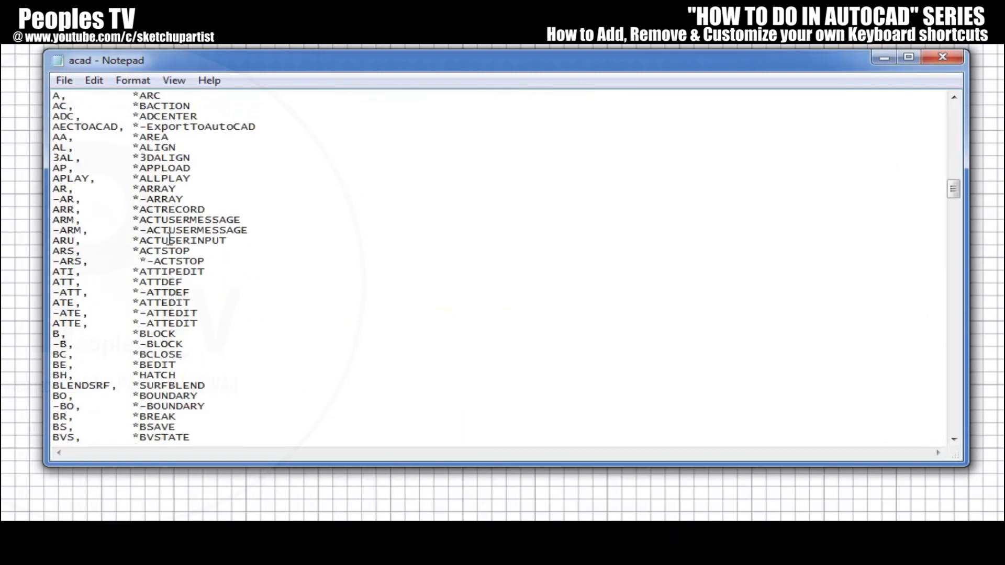
pyautogui.scroll(-3)
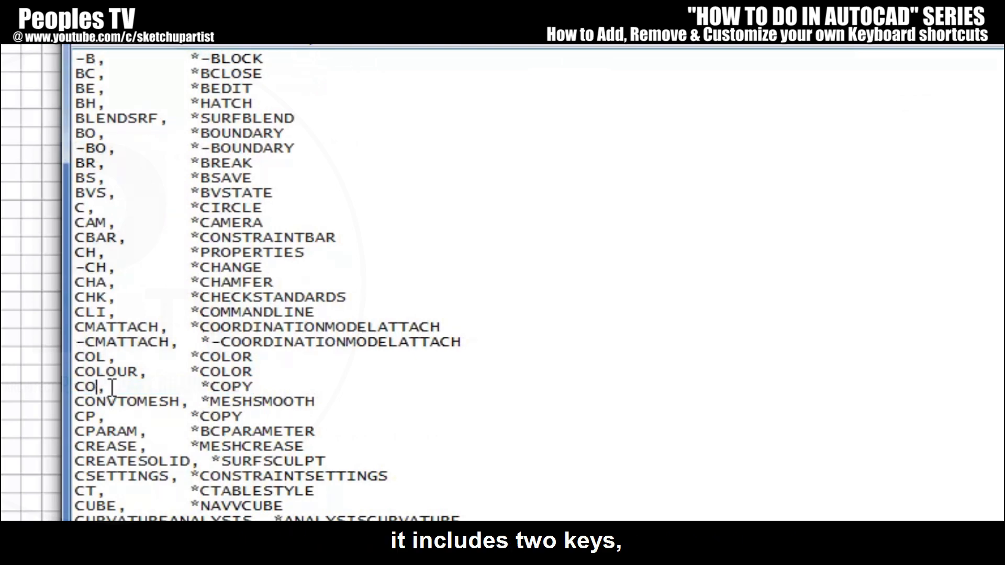
pyautogui.press('Backspace')
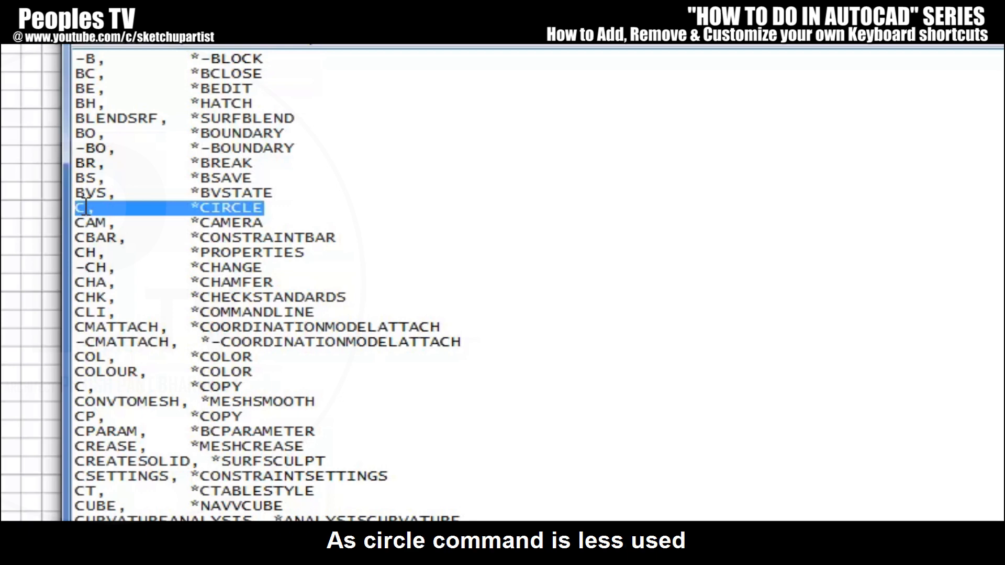
pyautogui.write('Ci')
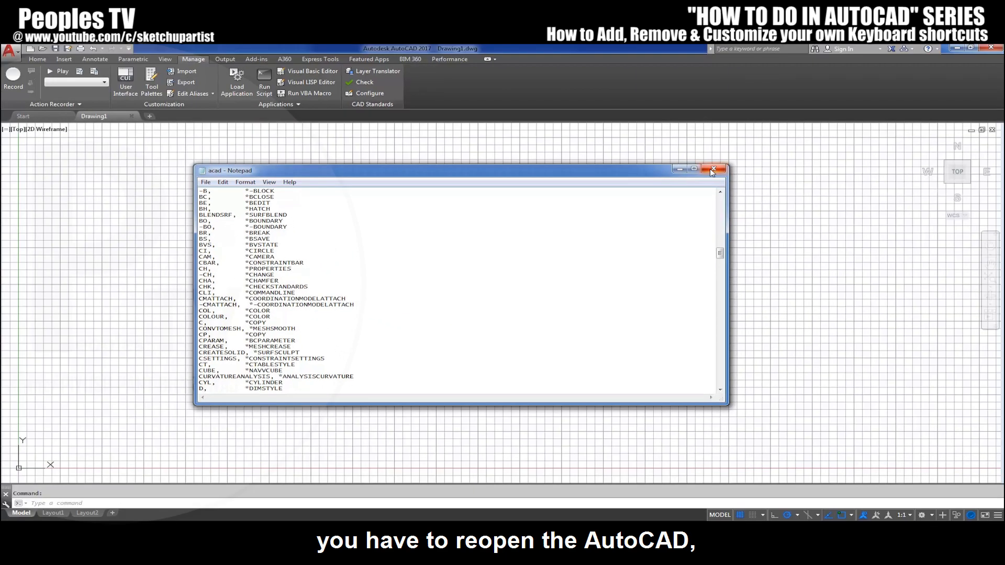
# - Close Notepad and enter C at the command prompt to test the copy shortcut
pyautogui.click(712, 169)
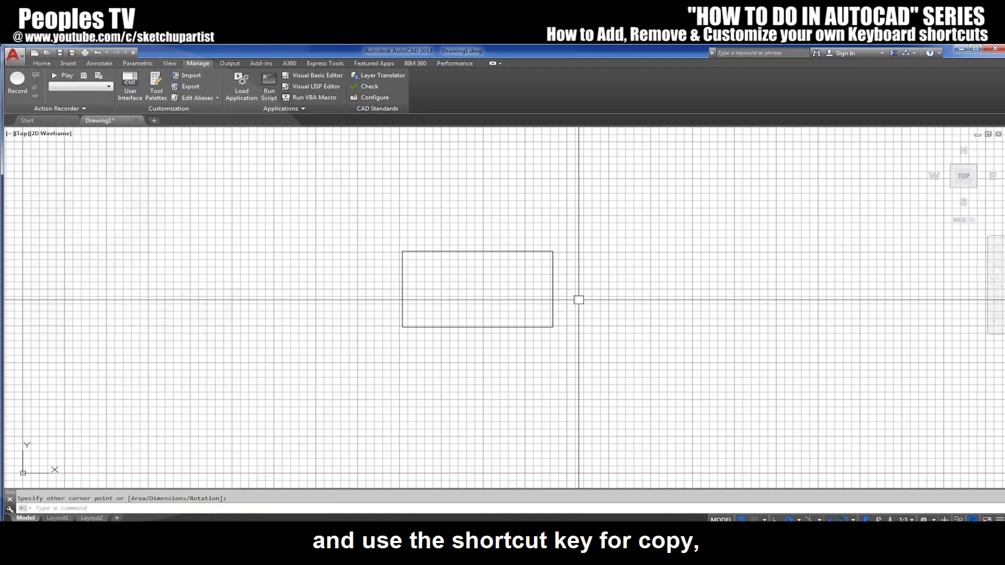
pyautogui.write('C')
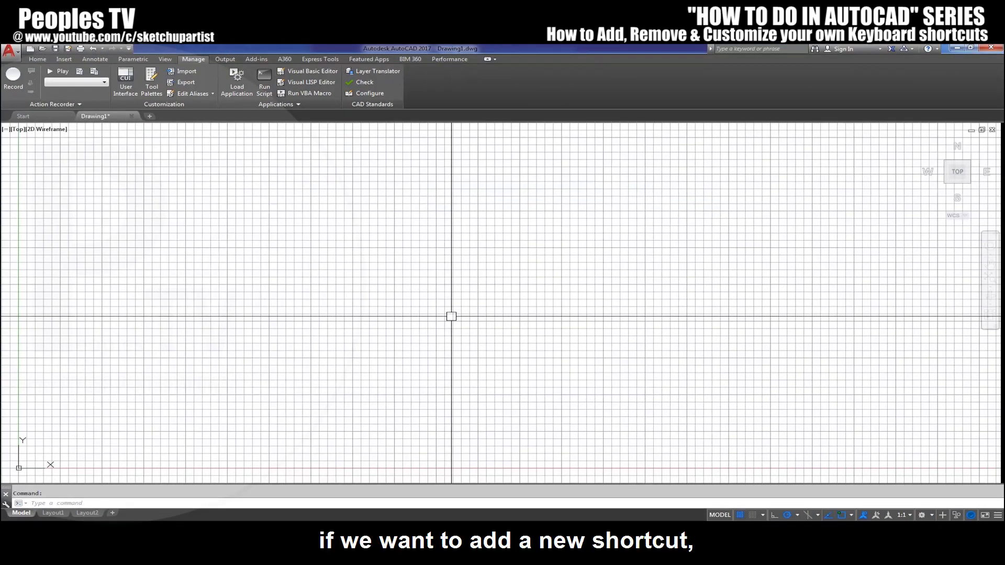
# - Look up LAYISO by entering LAY, then reopen the alias file for editing
pyautogui.write('lay')
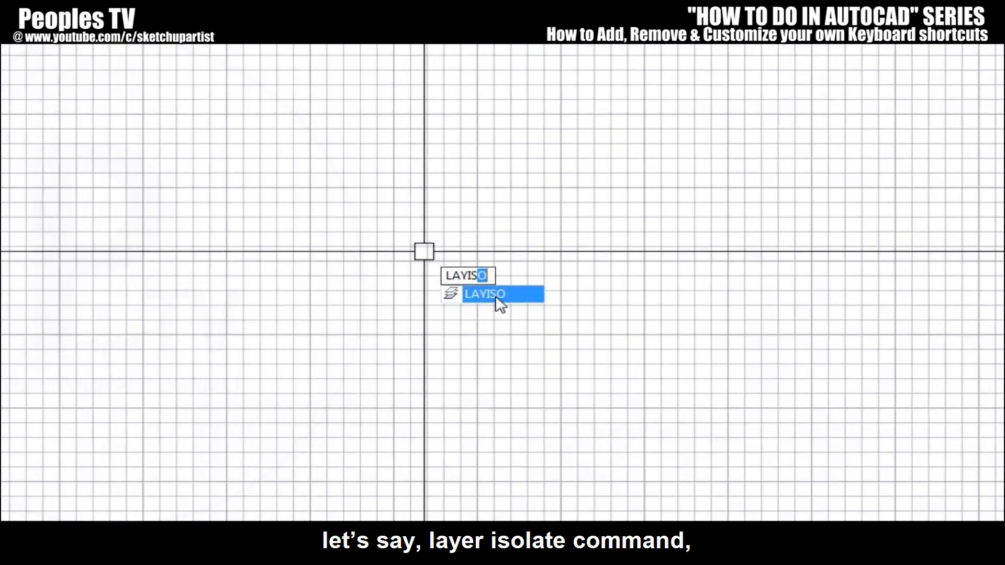
pyautogui.moveTo(490, 307)
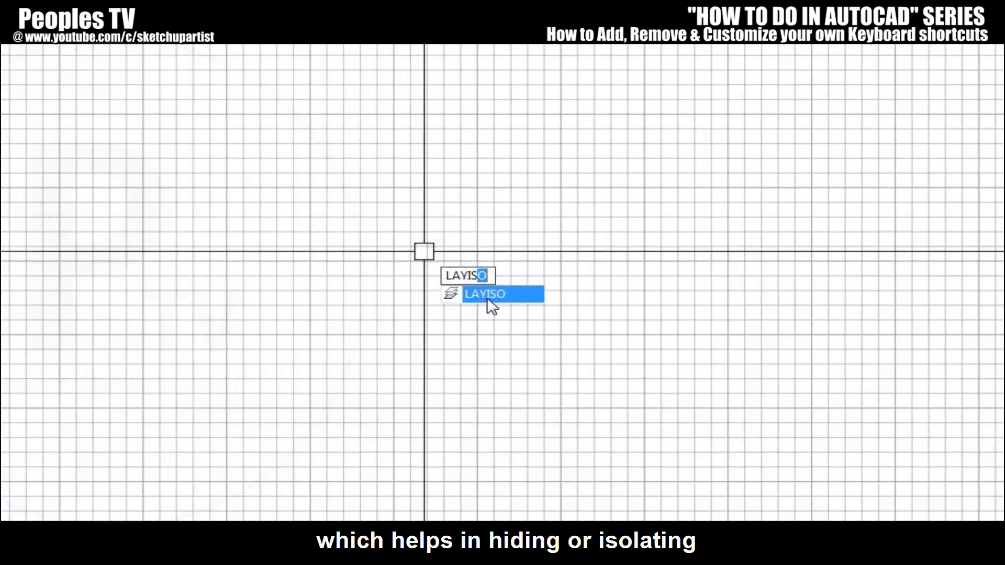
pyautogui.moveTo(490, 294)
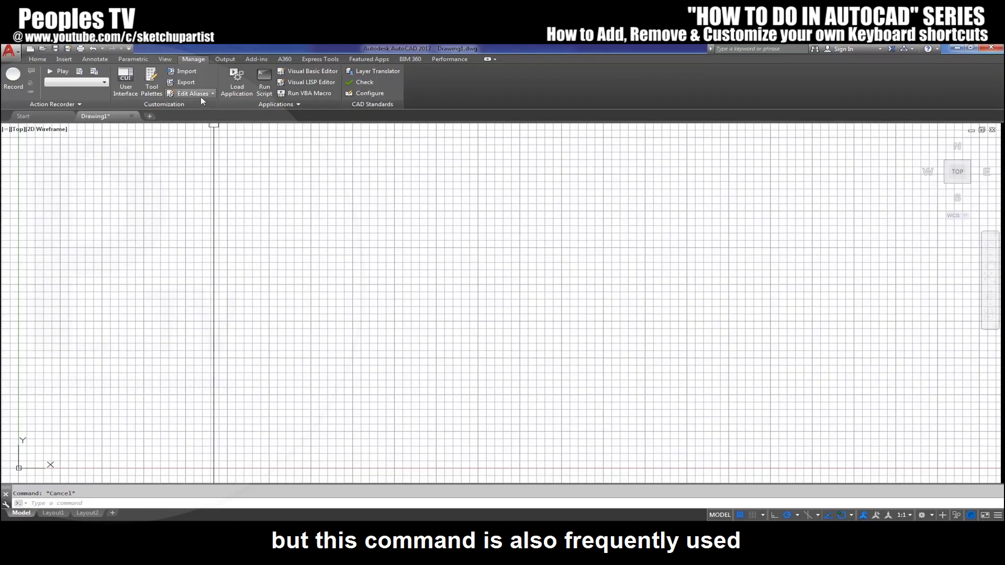
pyautogui.click(192, 93)
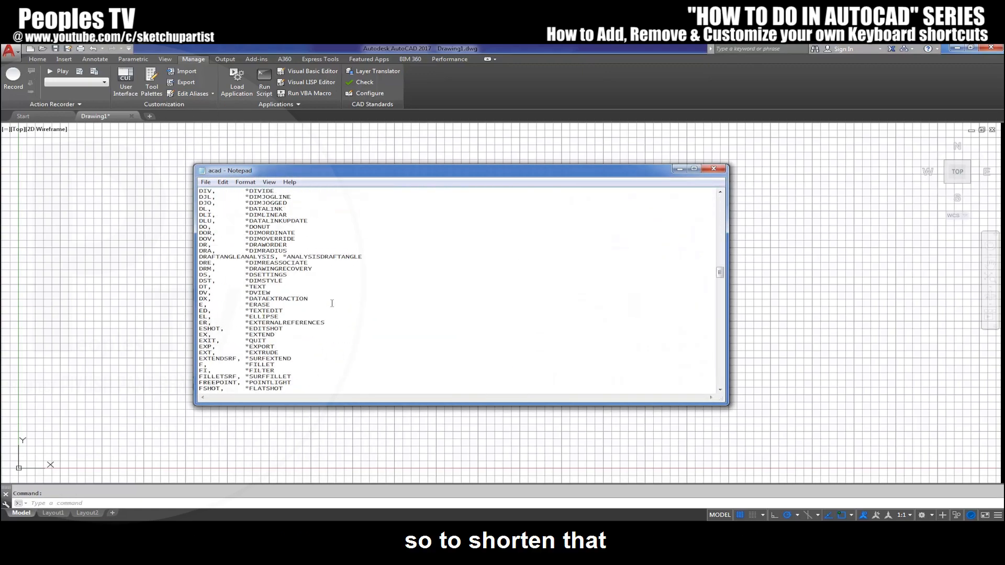
# - Add a new line "1, *LAYISO" after the ZEBRA entry at the end of the alias list
pyautogui.scroll(-3)
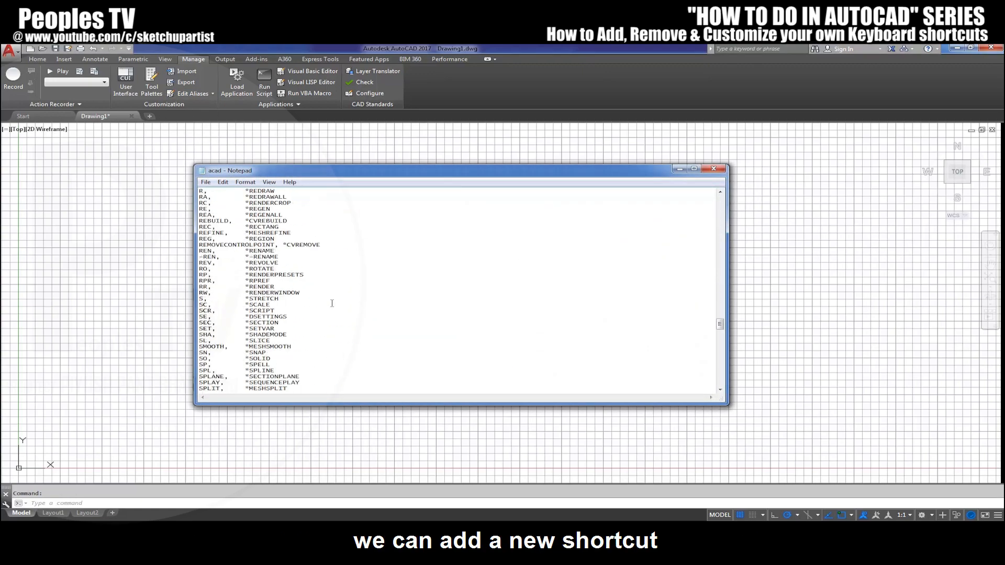
pyautogui.scroll(-3)
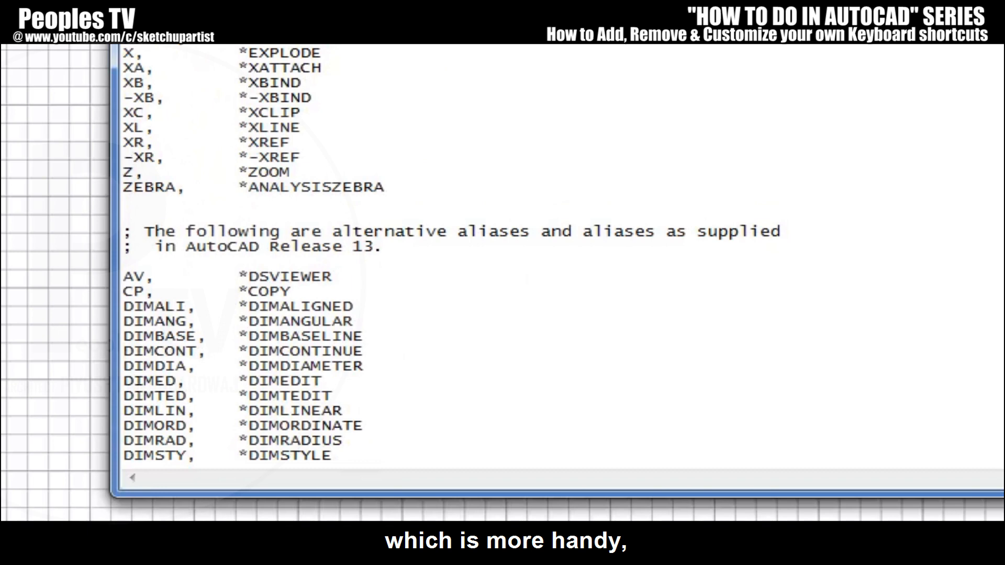
pyautogui.write('1')
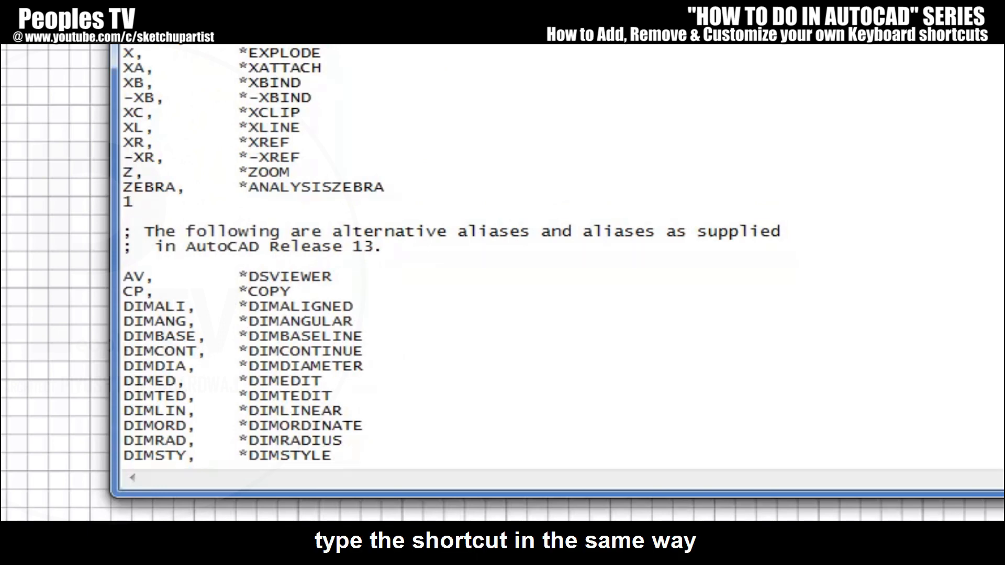
pyautogui.moveTo(413, 187)
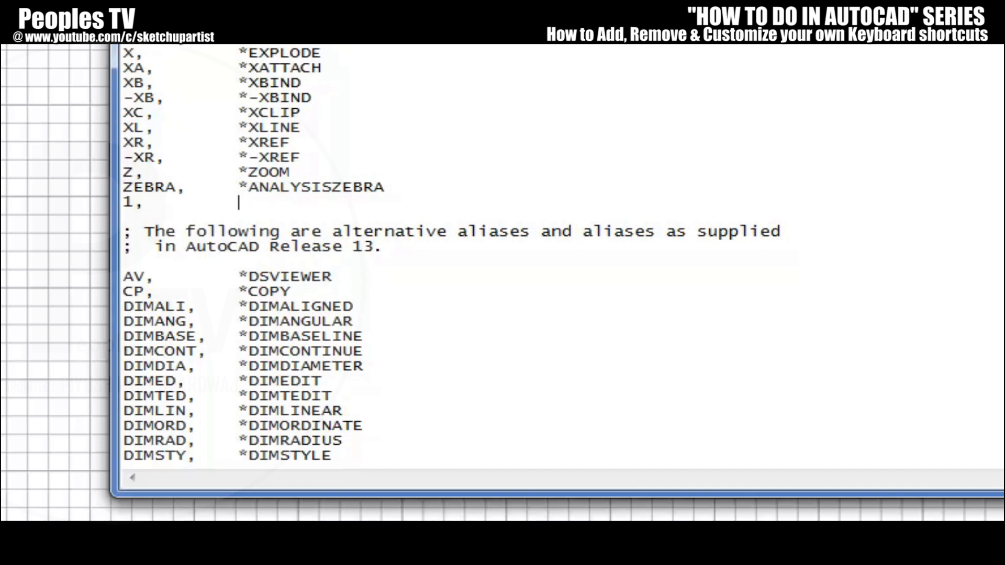
pyautogui.write('*')
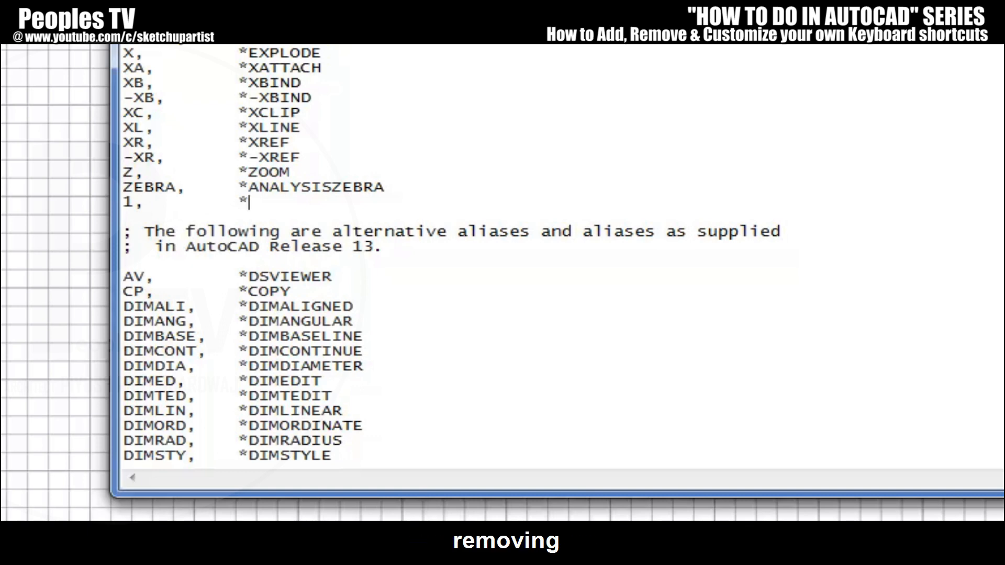
pyautogui.write('LAYISO')
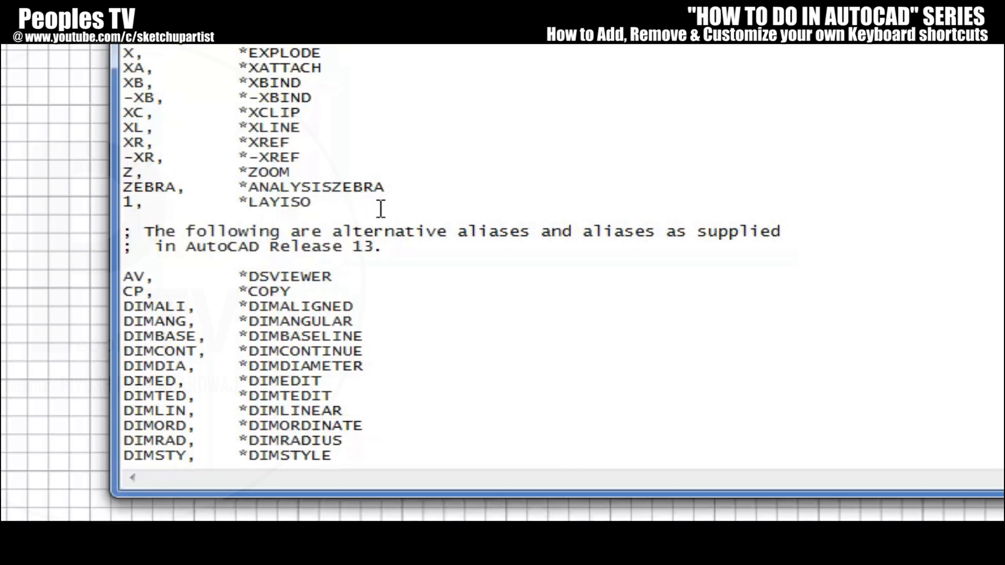
pyautogui.scroll(3)
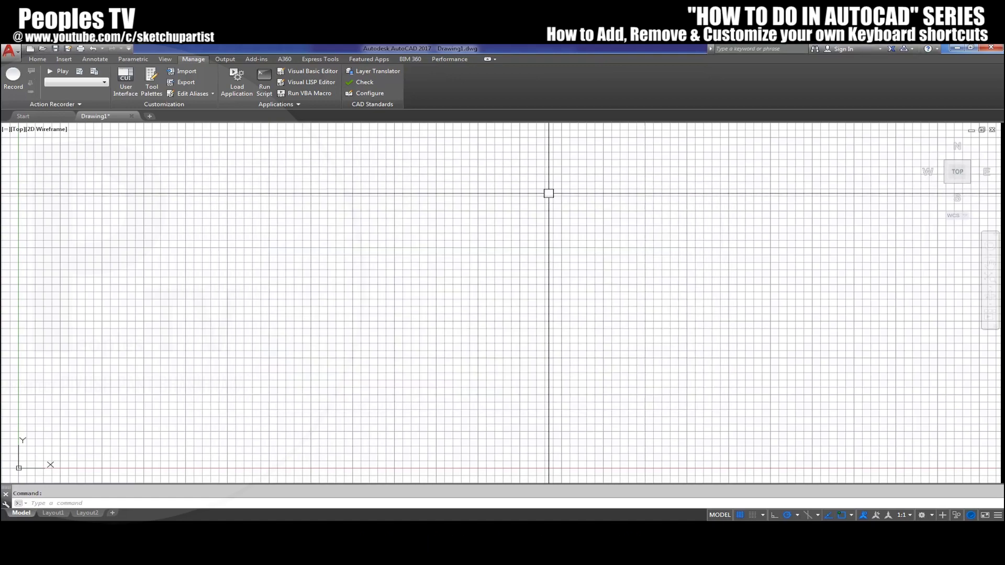
pyautogui.moveTo(688, 131)
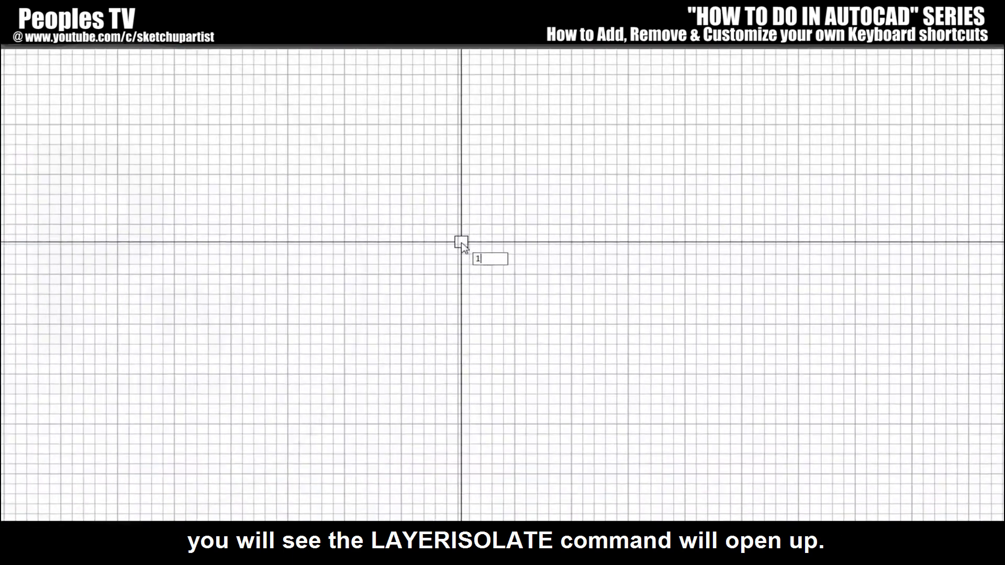
# - Enter 1 at the command line and confirm it suggests 1 (LAYISO)
pyautogui.write('1')
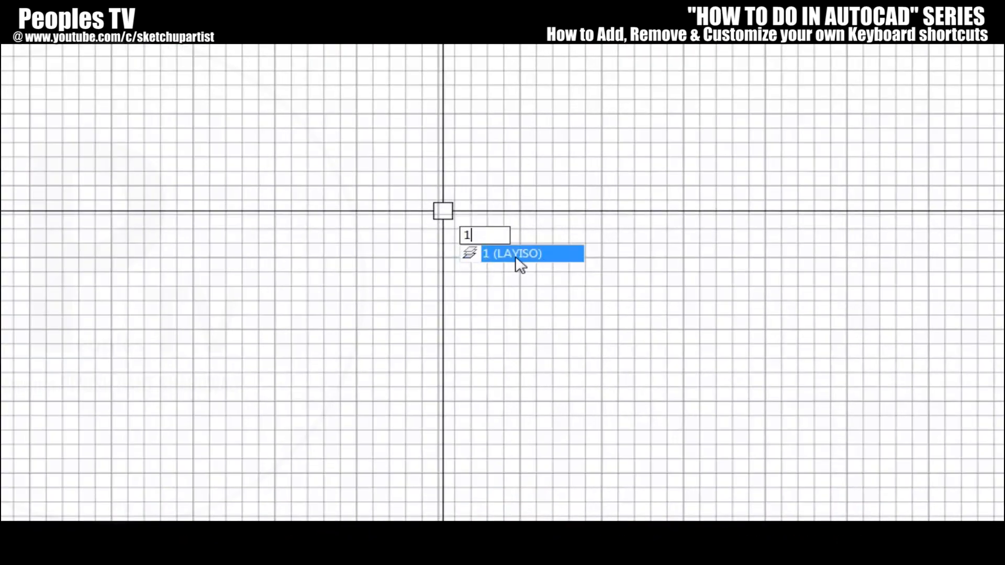
pyautogui.moveTo(519, 265)
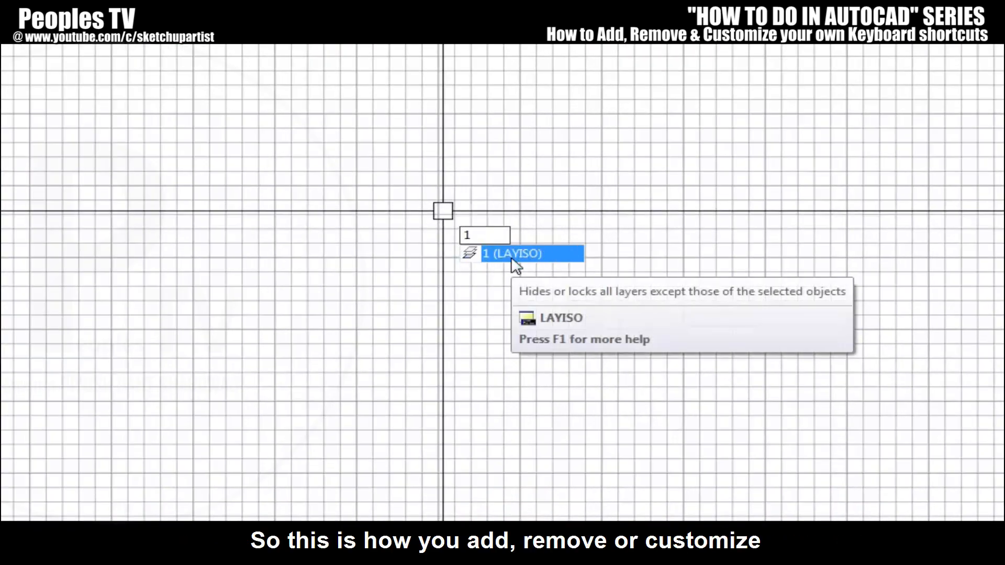